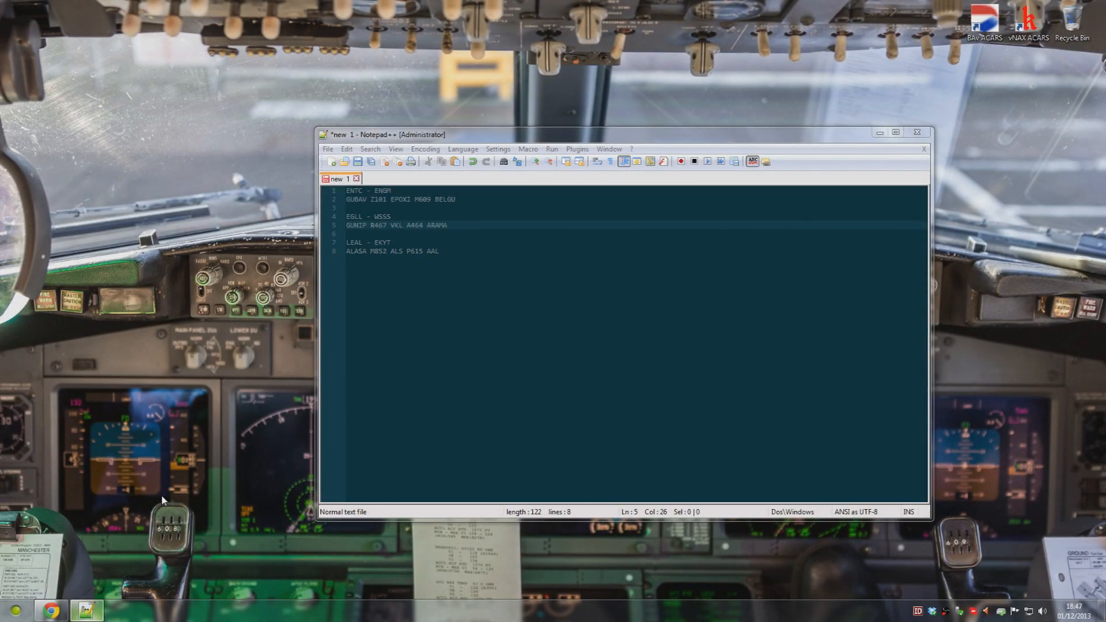
mouse_move(106, 426)
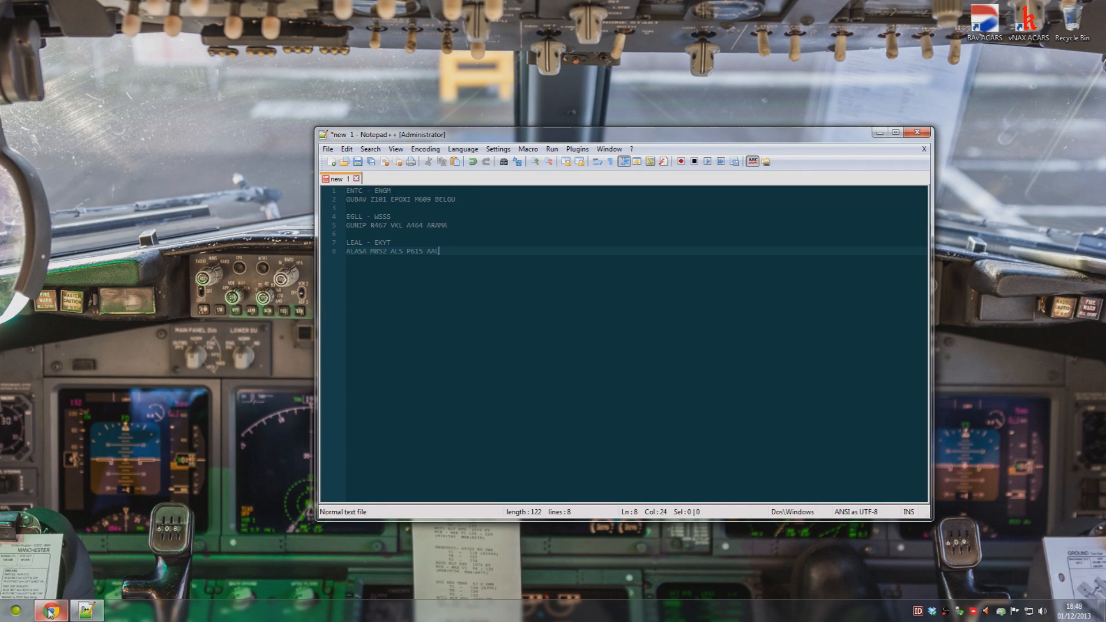
- Open Charts Cloud, select Oslo Gardermoen (ENGM) and open its ADOPI 2L, BELGU 2L arrival
left_click(50, 610)
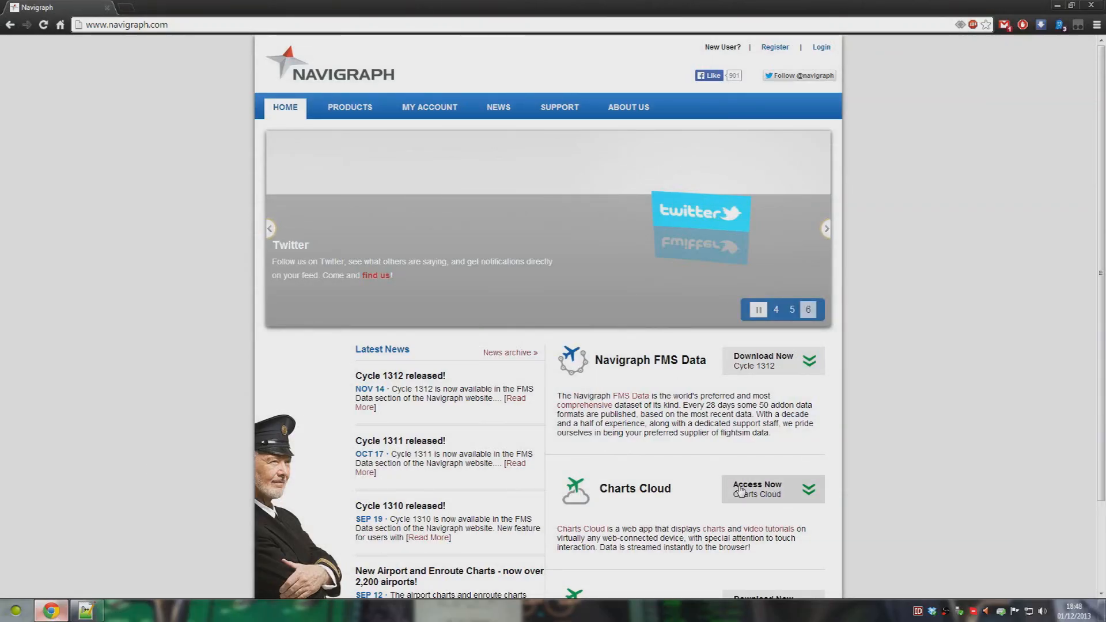
left_click(757, 489)
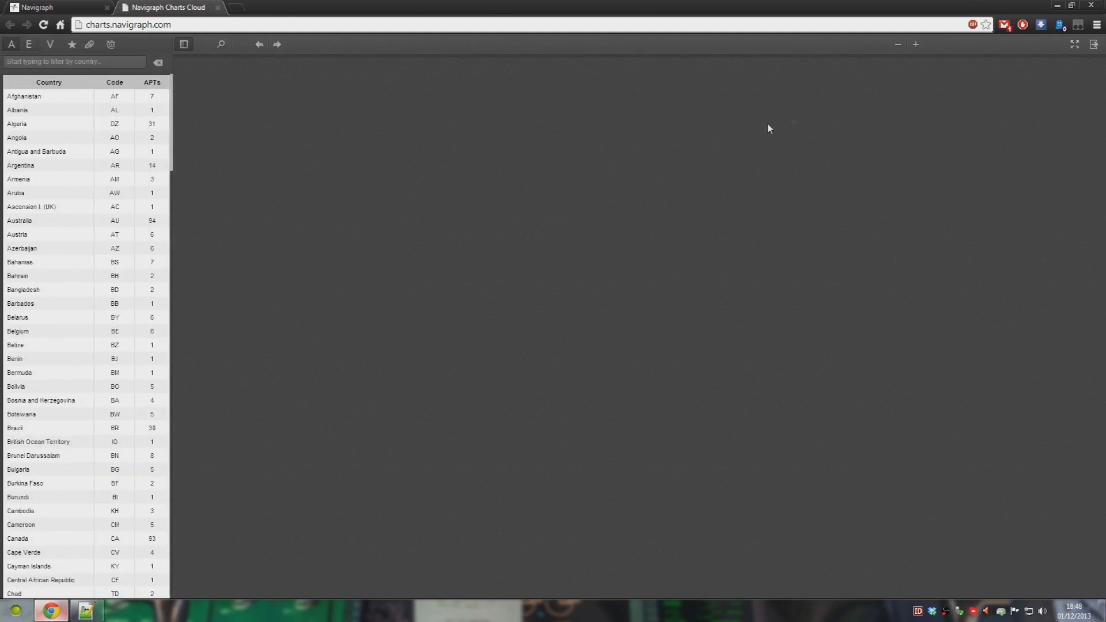
left_click(220, 44)
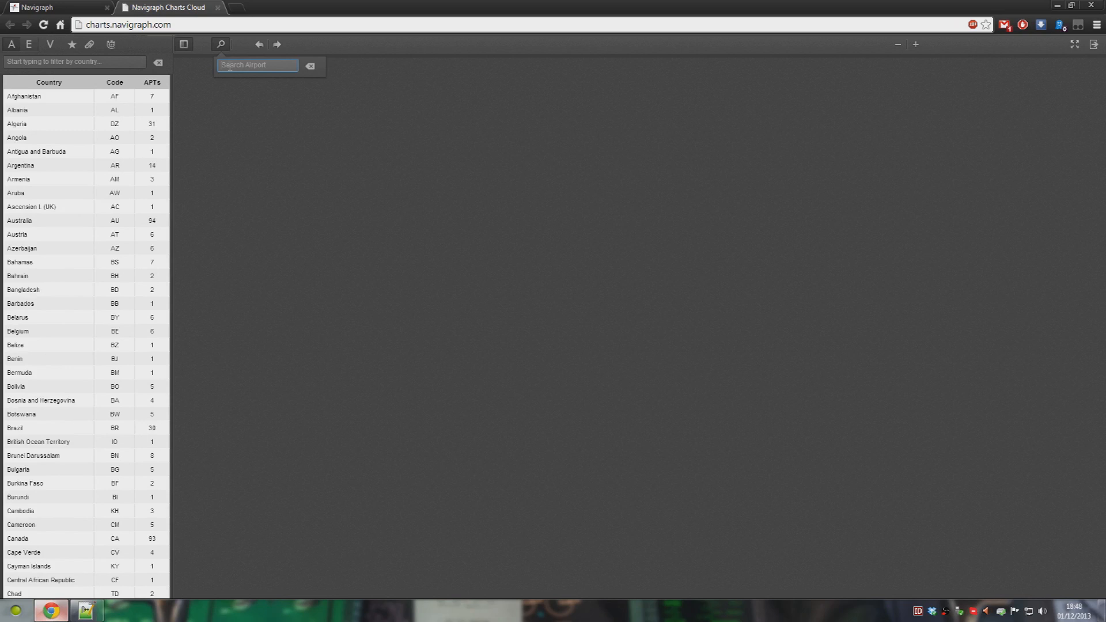
type("ENGM")
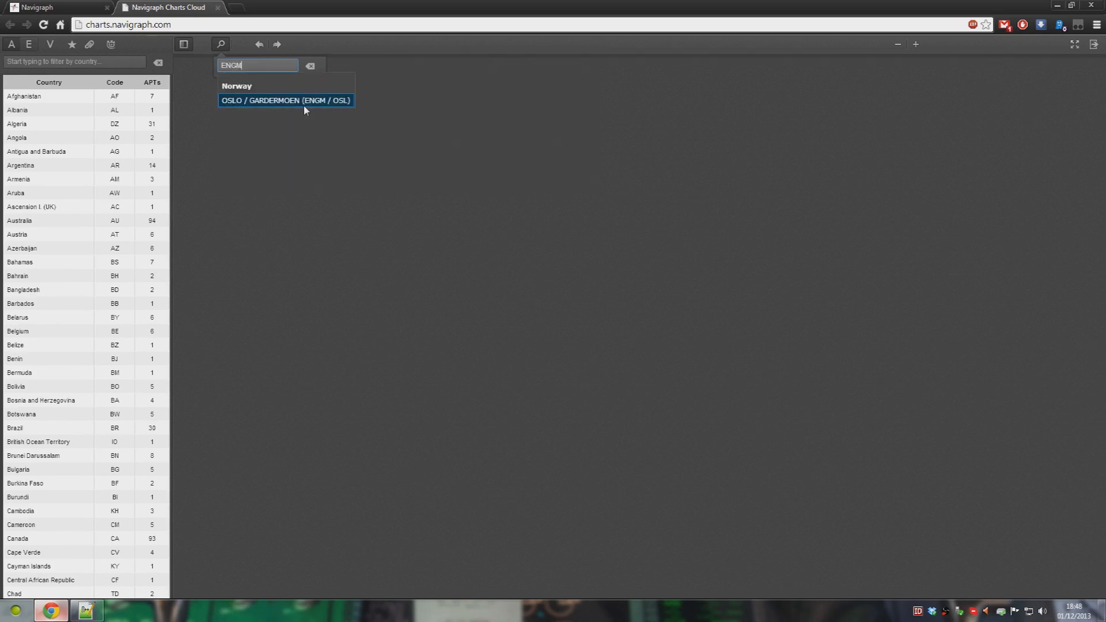
left_click(286, 100)
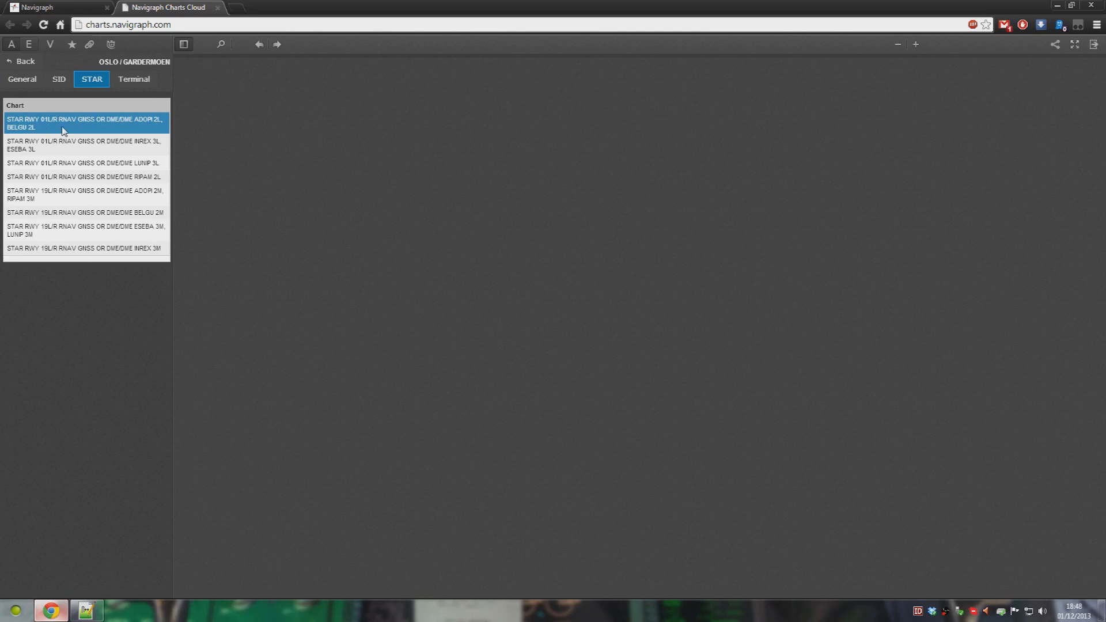
left_click(85, 123)
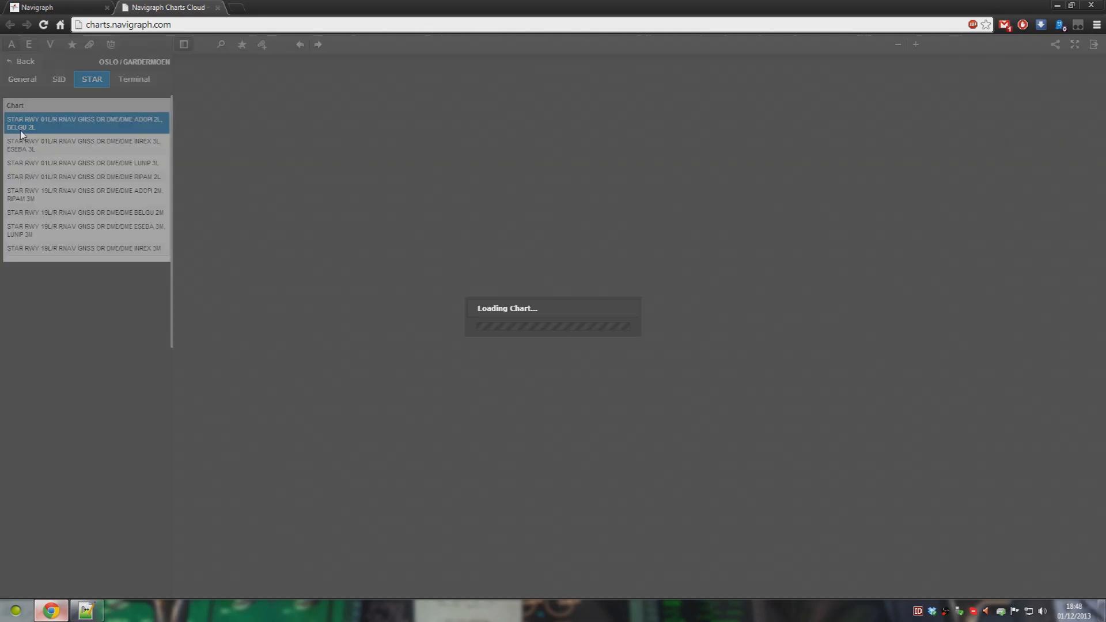
- Scroll through the ADOPI 2L, BELGU 2L chart and add Gardermoen's Terminal approach charts
left_click(85, 123)
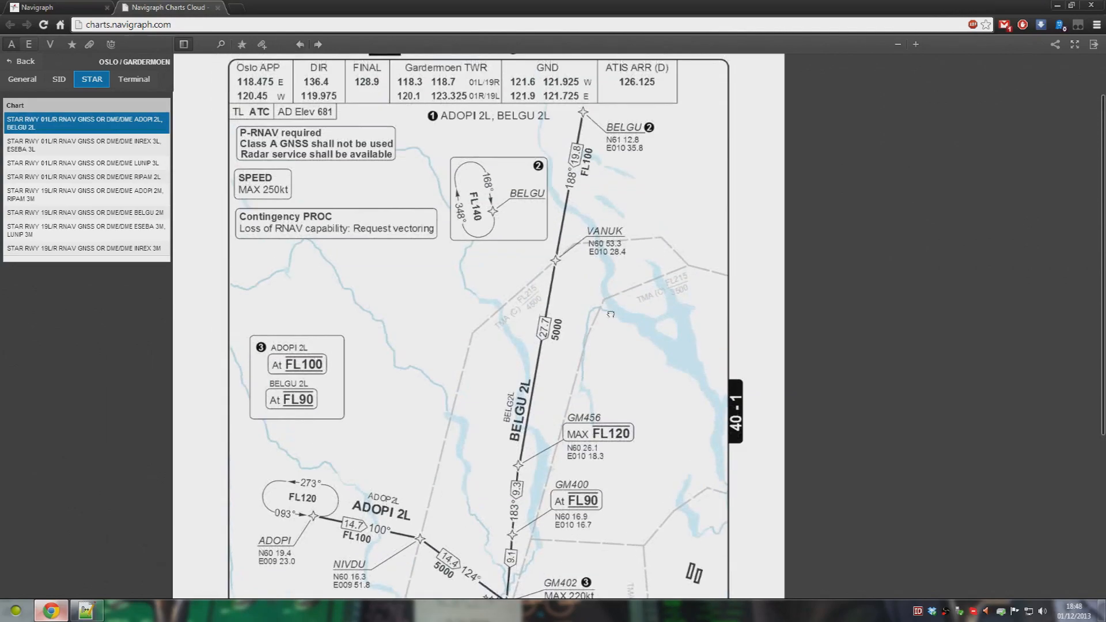
scroll("down", 3)
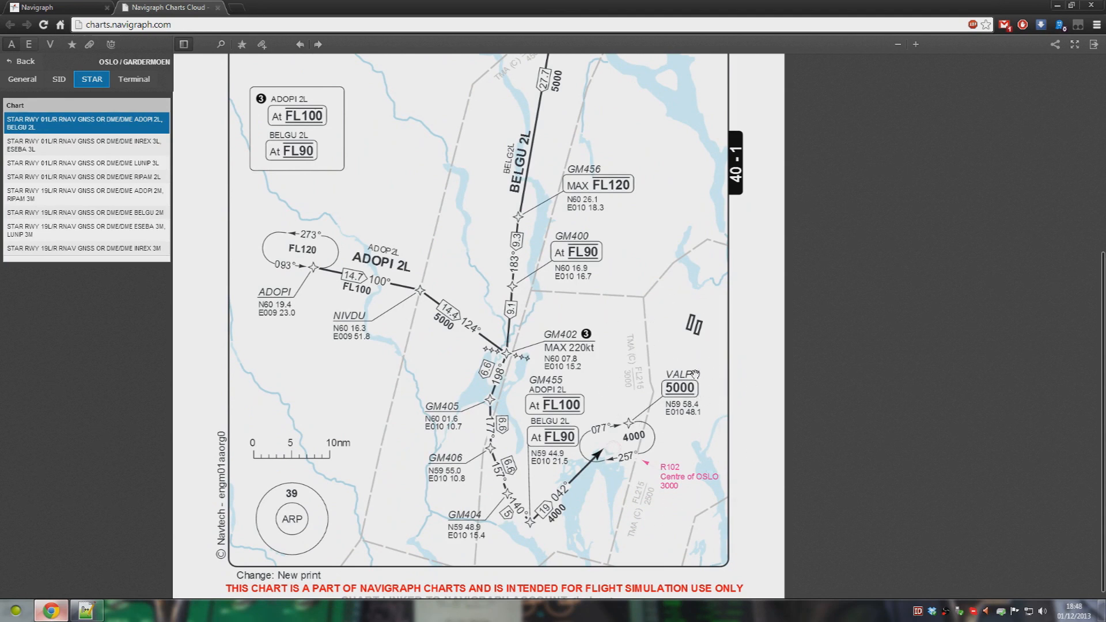
mouse_move(678, 364)
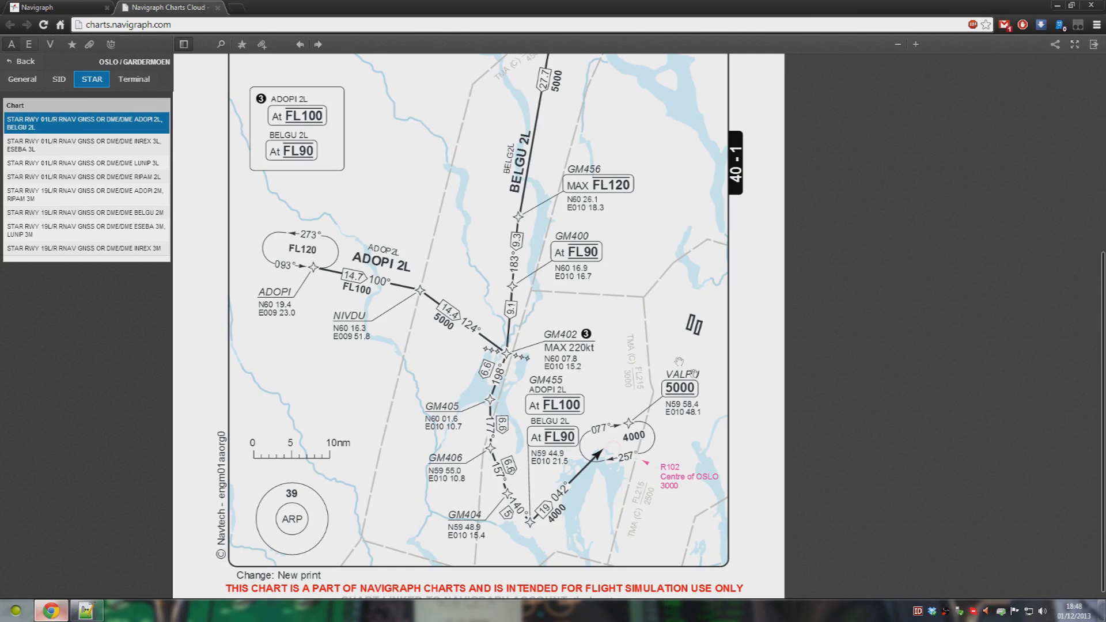
mouse_move(666, 356)
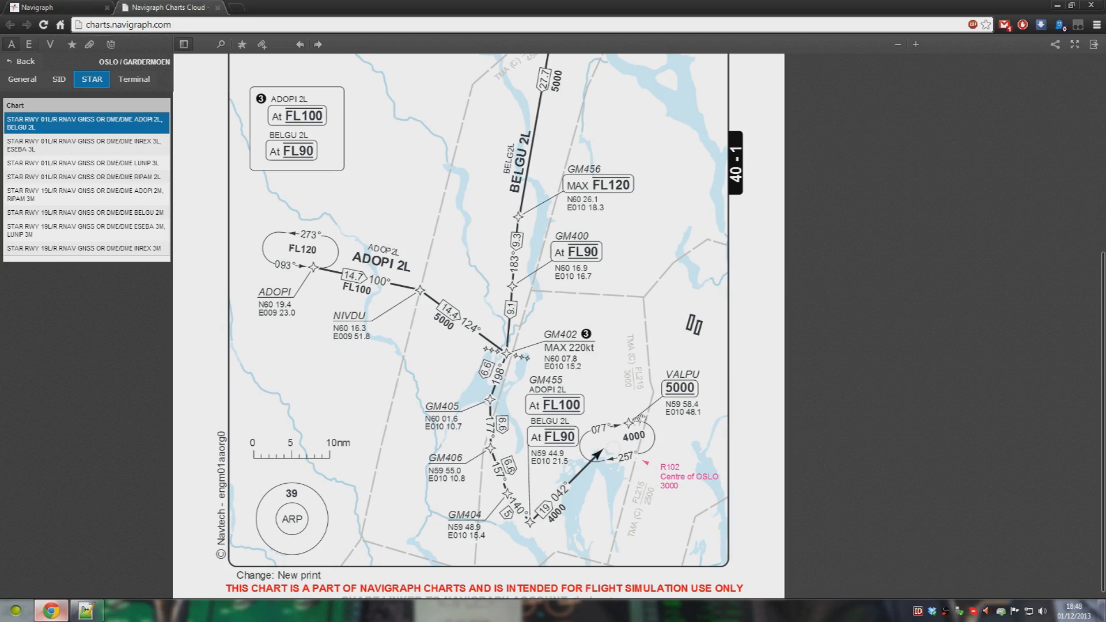
left_click(133, 79)
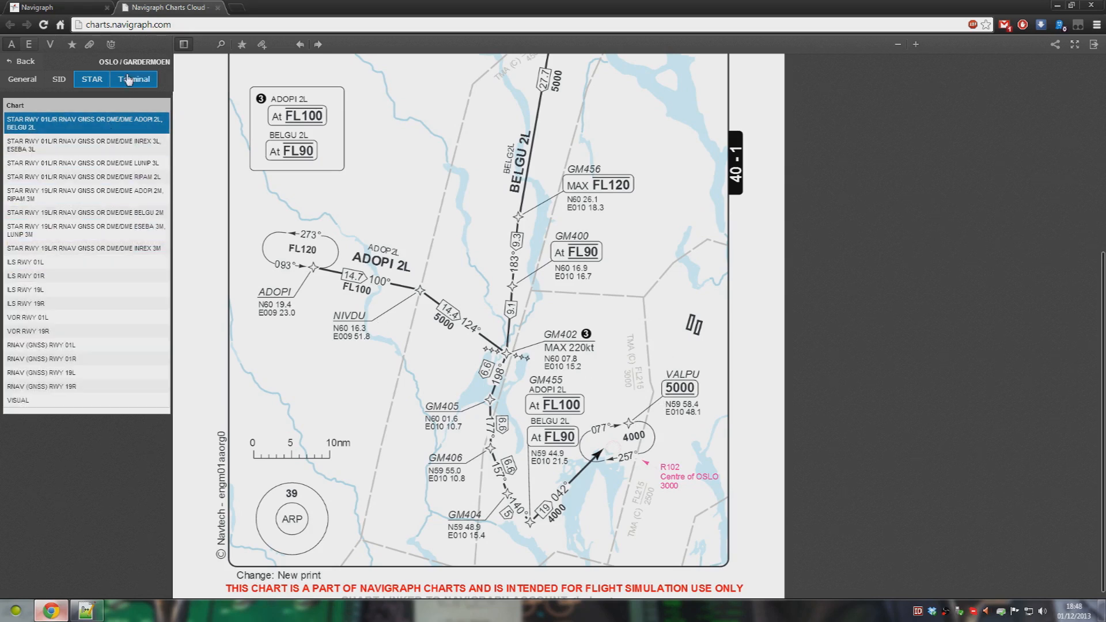
- Select ILS RWY 01R from Gardermoen's Terminal chart list
left_click(84, 275)
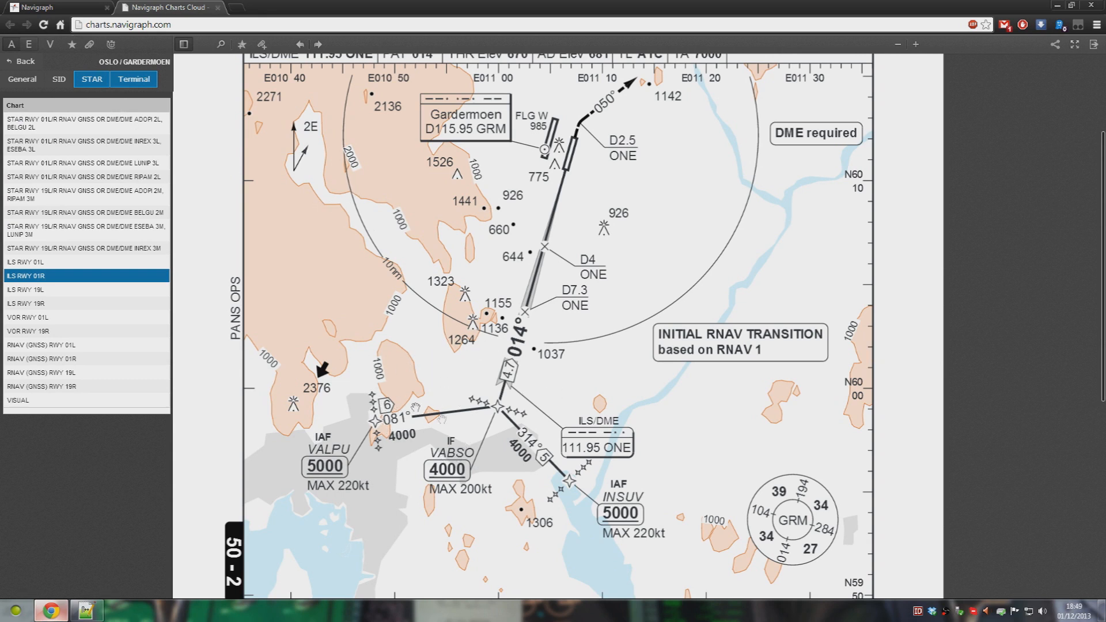
mouse_move(426, 379)
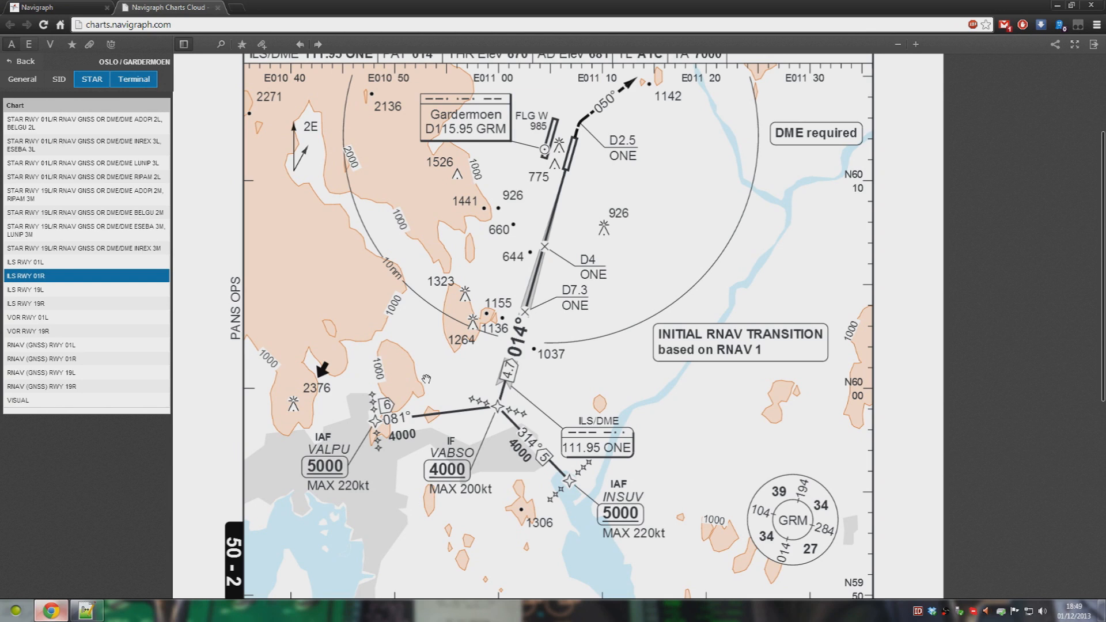
mouse_move(420, 381)
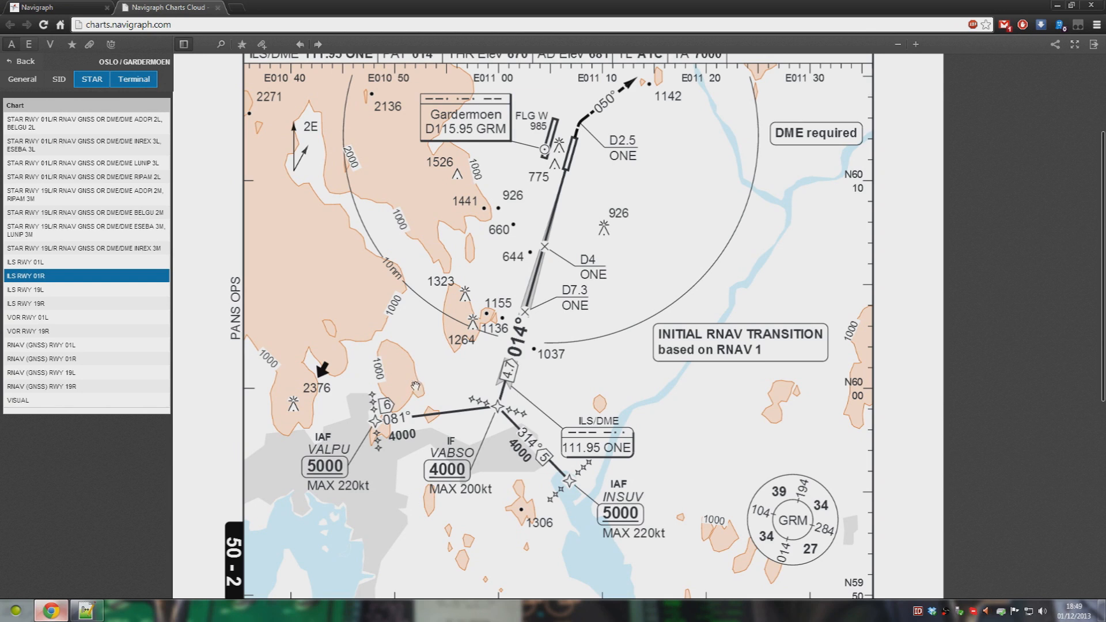
mouse_move(242, 145)
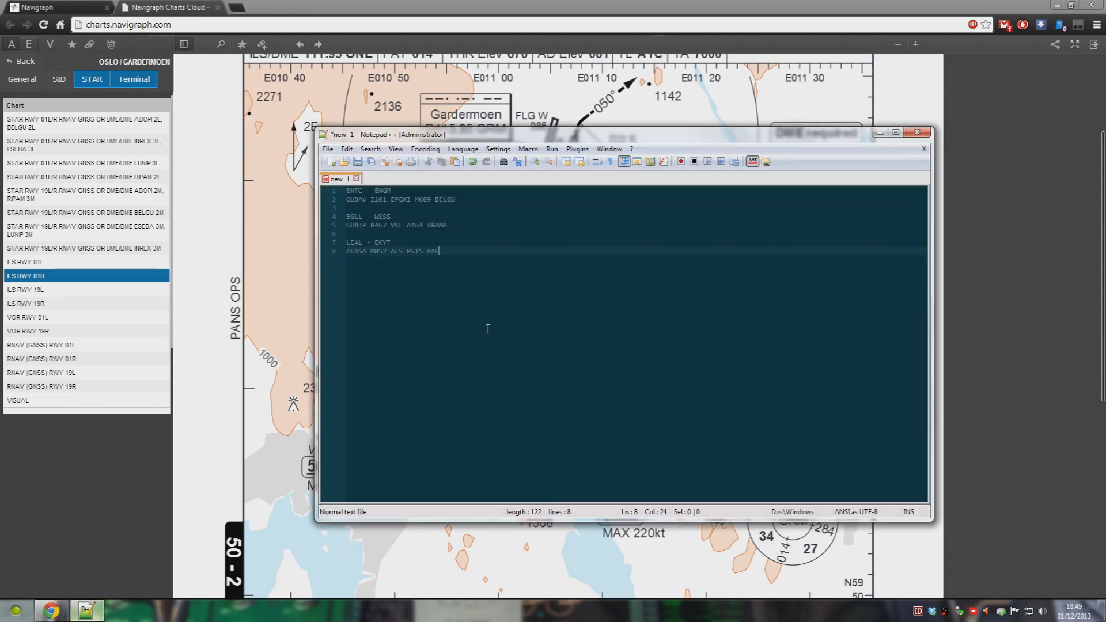
mouse_move(376, 219)
type("WSSS")
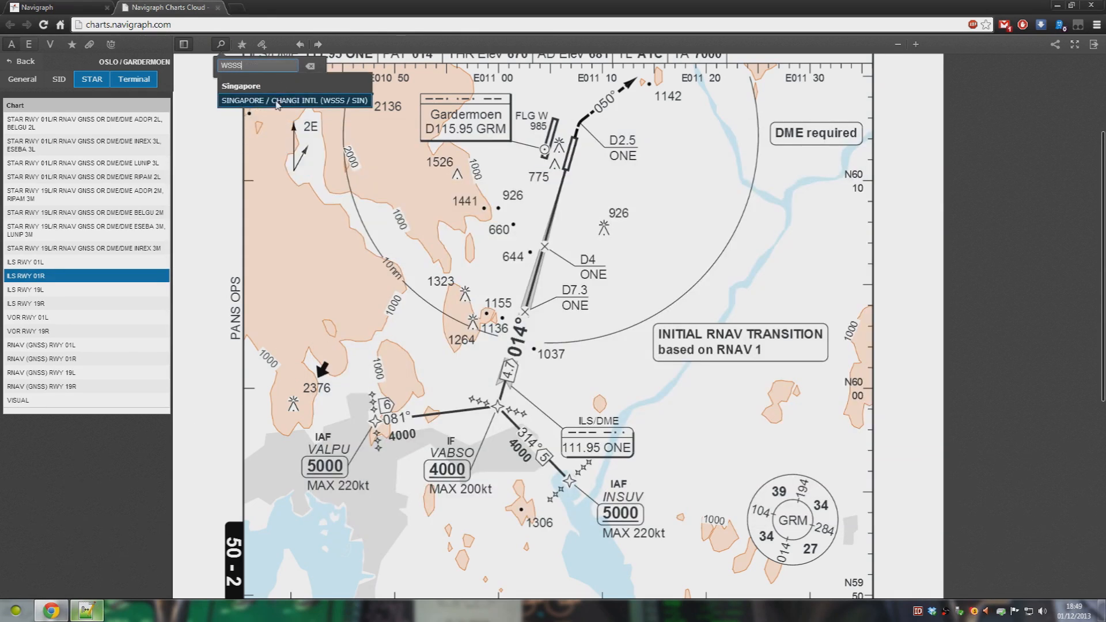
- Select Singapore Changi and hide its departure and general airport charts
left_click(295, 100)
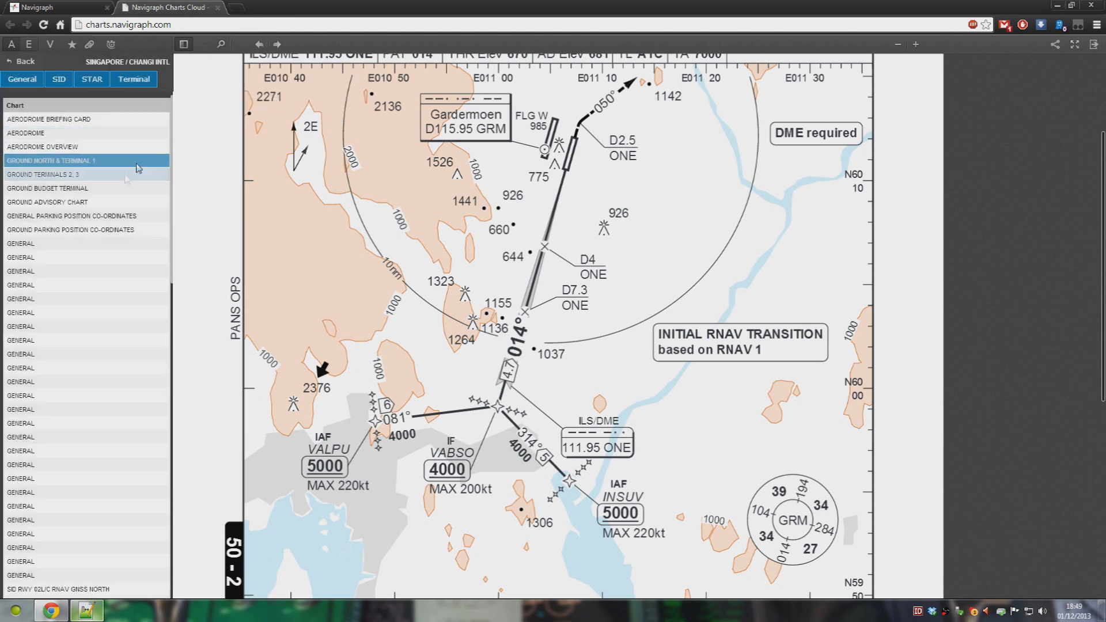
scroll("down", 3)
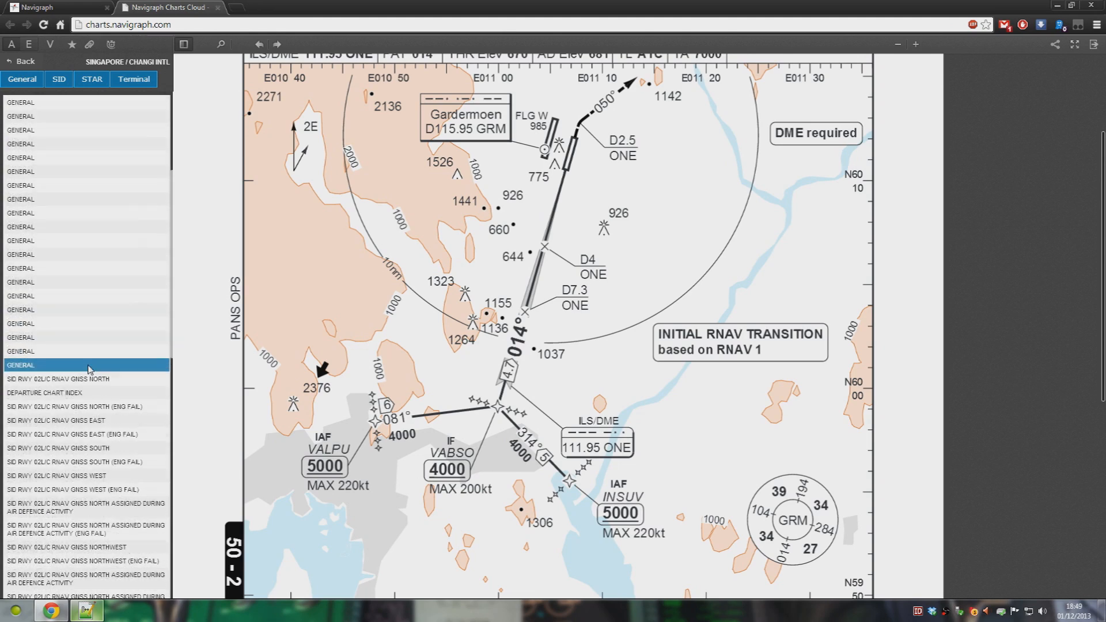
left_click(91, 79)
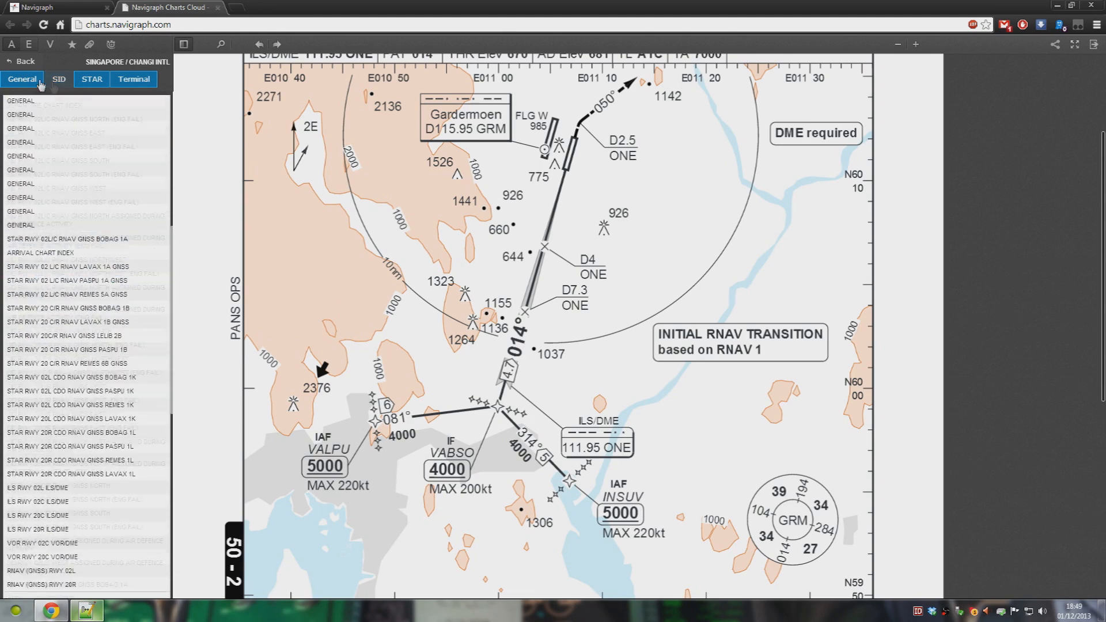
left_click(91, 79)
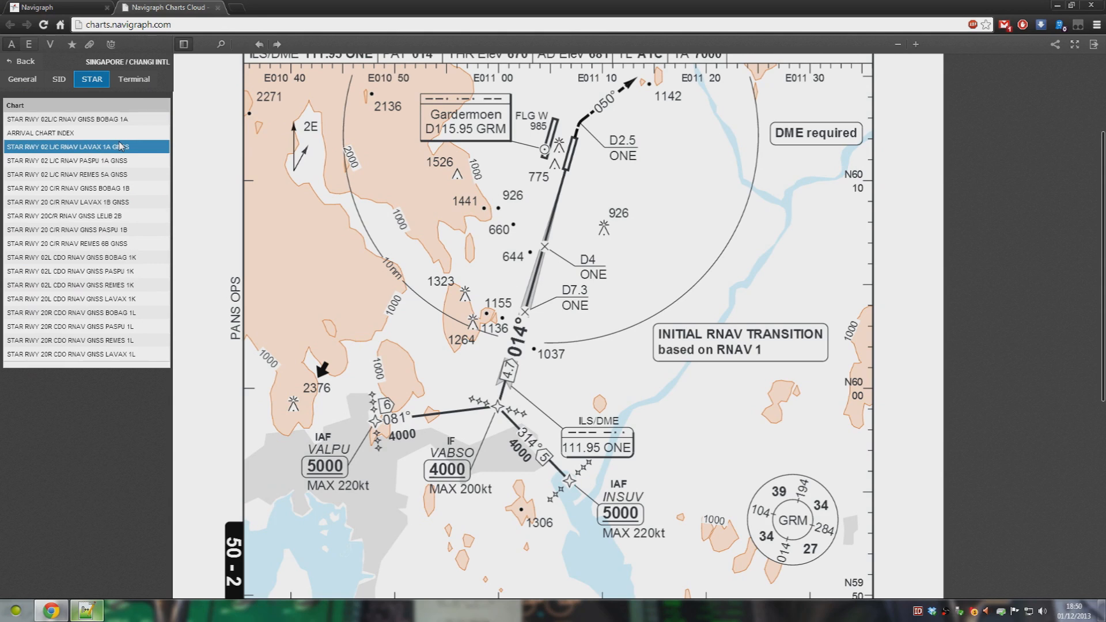
- Check the route notes, then open the BOBAG 1B arrival for runway 20C/R
left_click(87, 609)
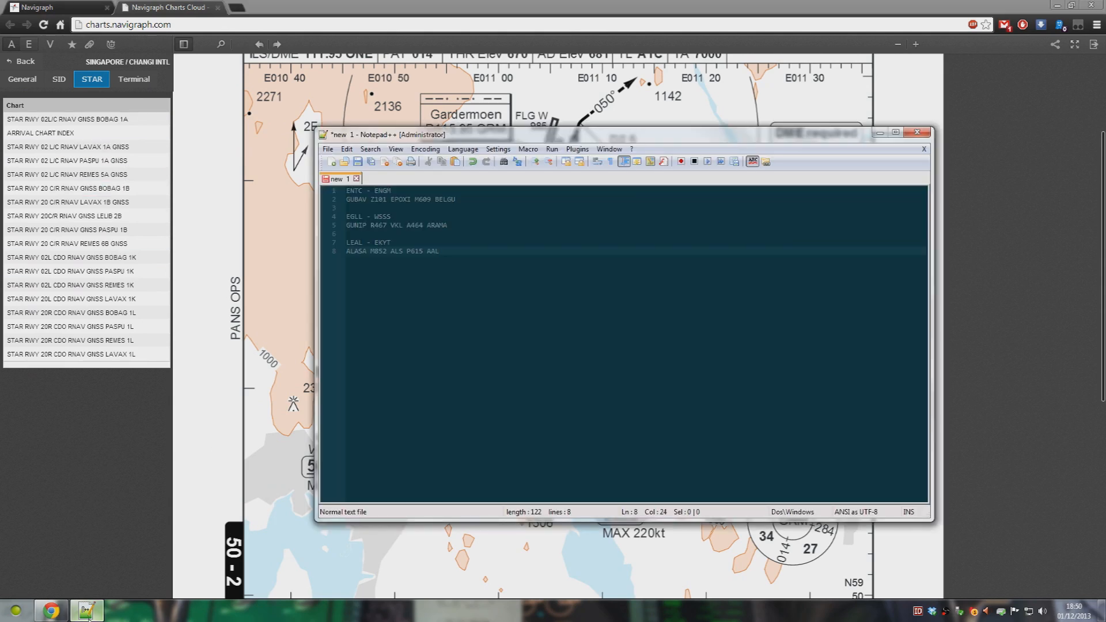
left_click(70, 257)
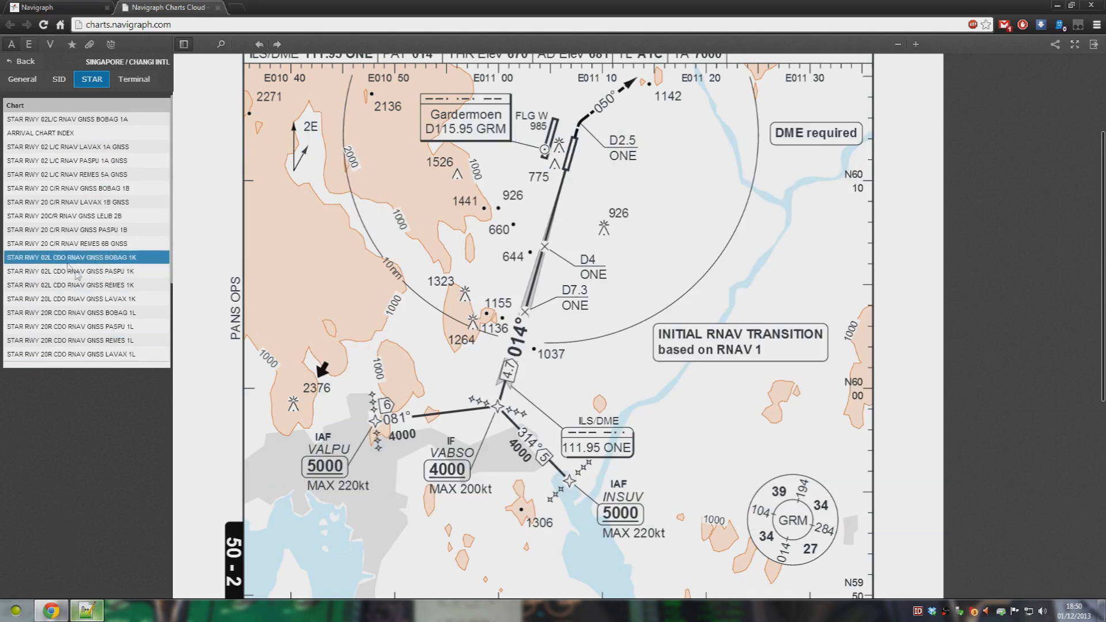
left_click(85, 146)
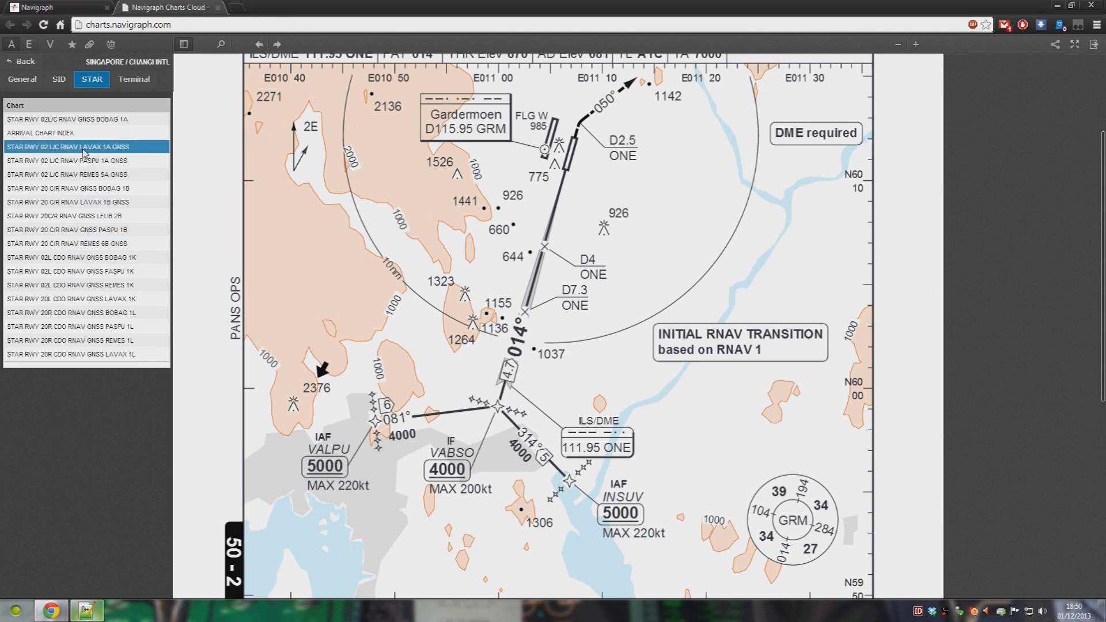
left_click(85, 230)
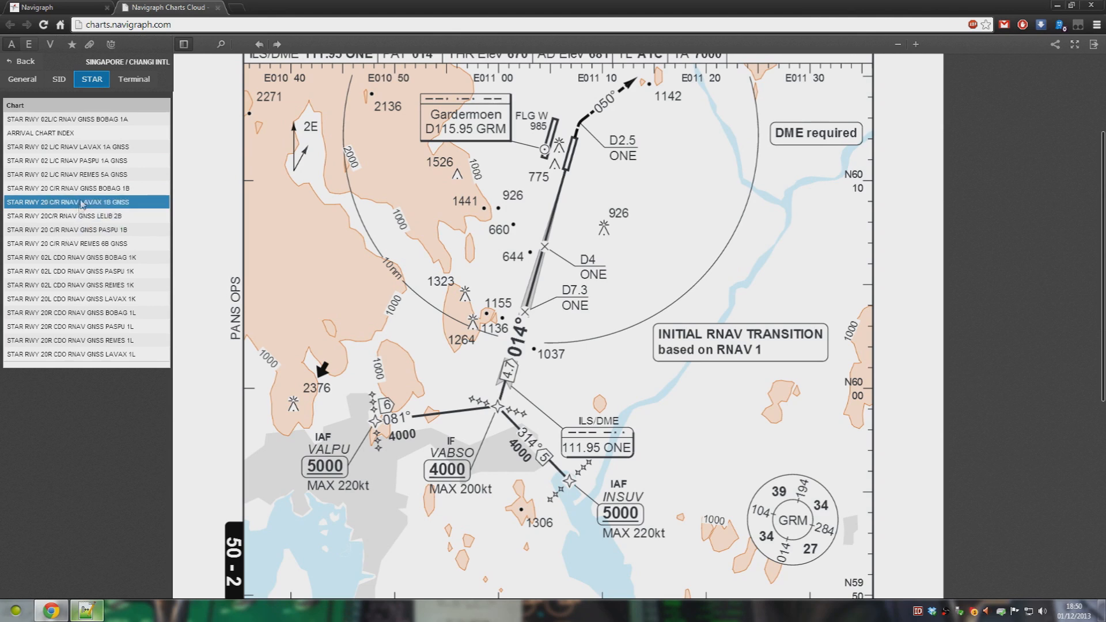
left_click(67, 188)
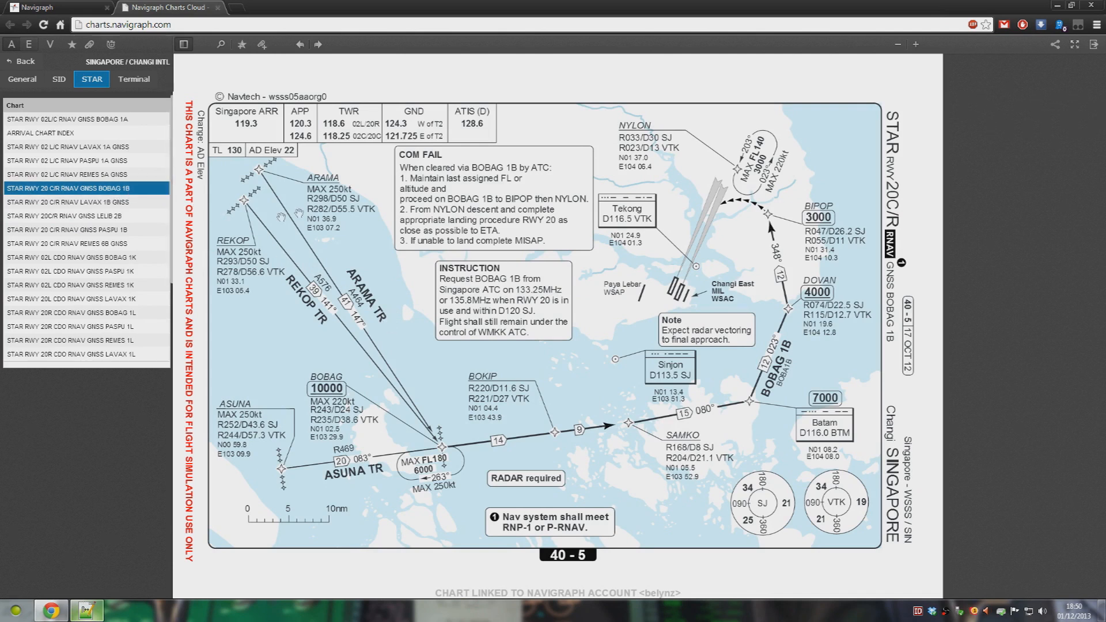
mouse_move(420, 255)
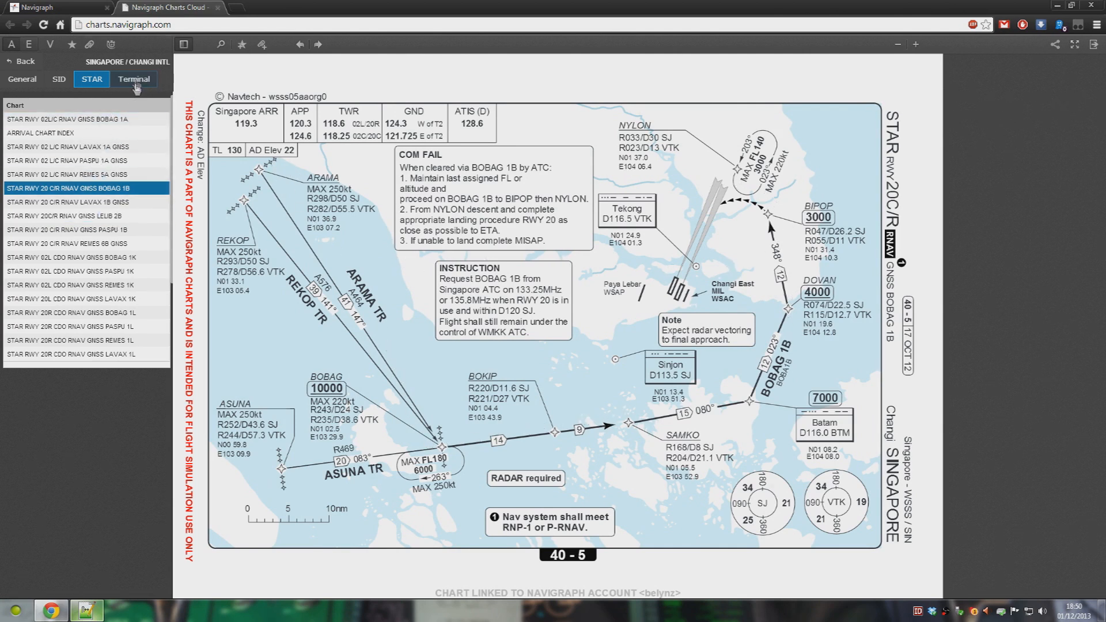
- Toggle Terminal on to list Changi's ILS, VOR and RNAV approaches
left_click(133, 79)
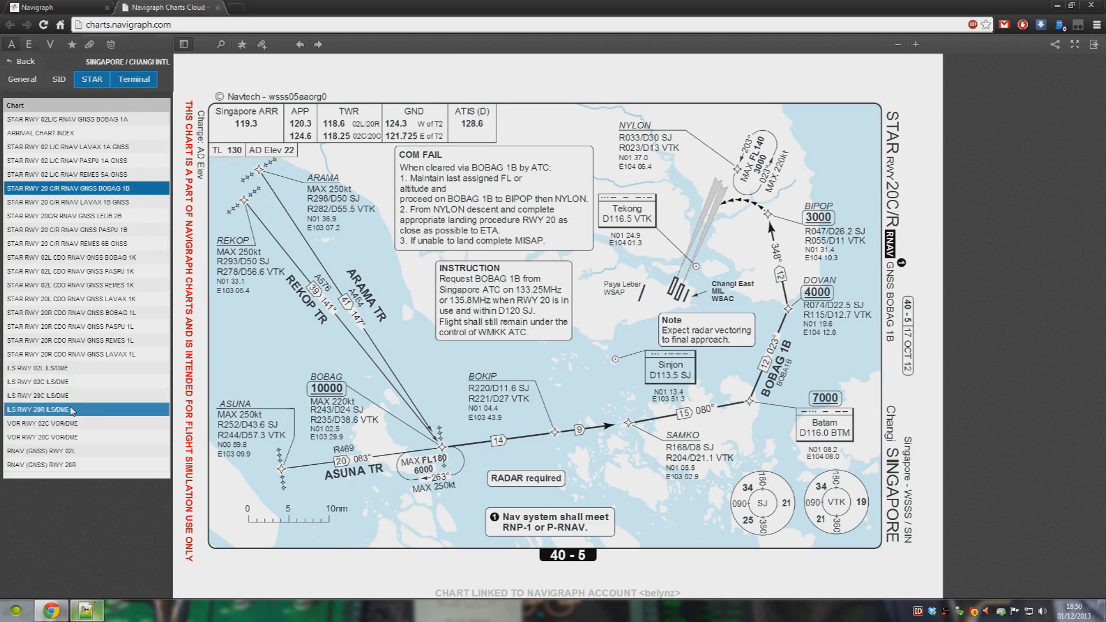
- Open Changi's RNAV (GNSS) RWY 20R chart, then the ILS RWY 20R approach
left_click(37, 408)
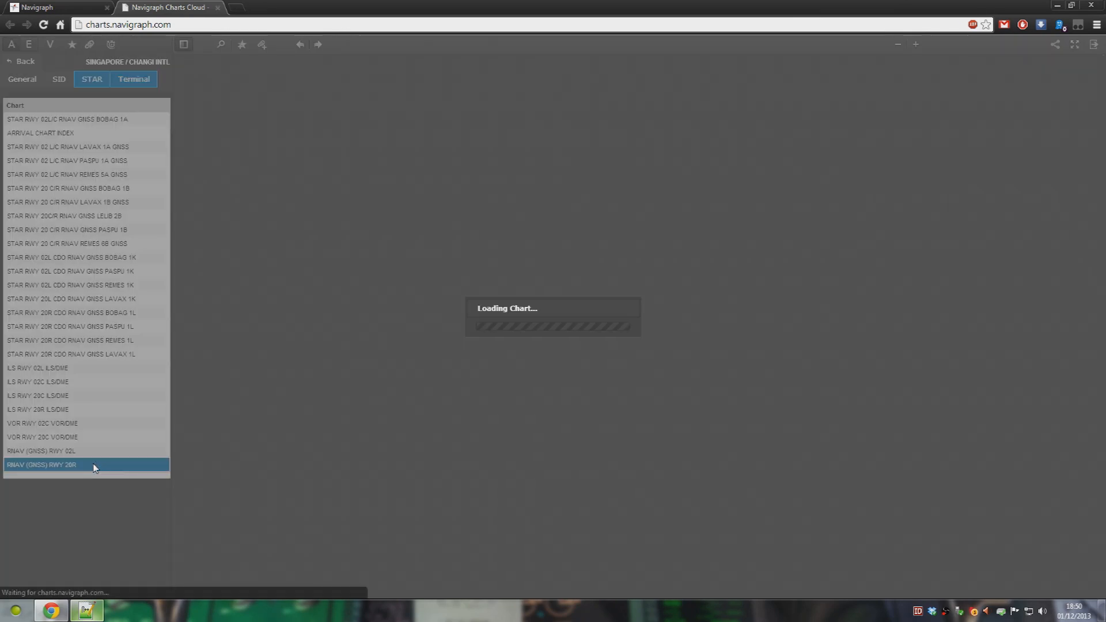
left_click(85, 464)
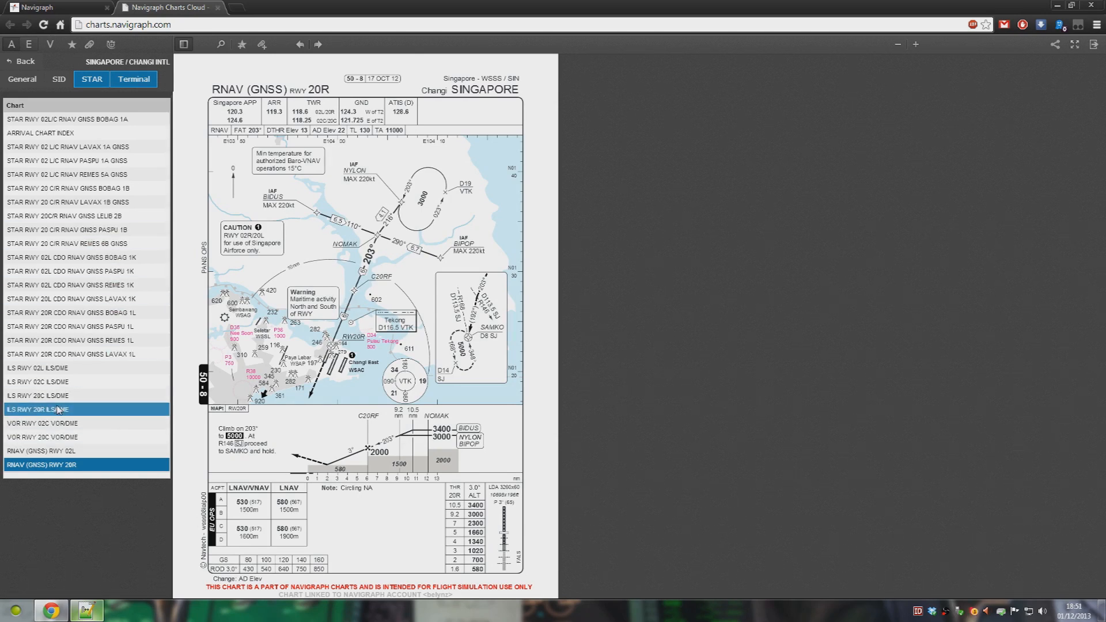
left_click(38, 409)
type("EKYT")
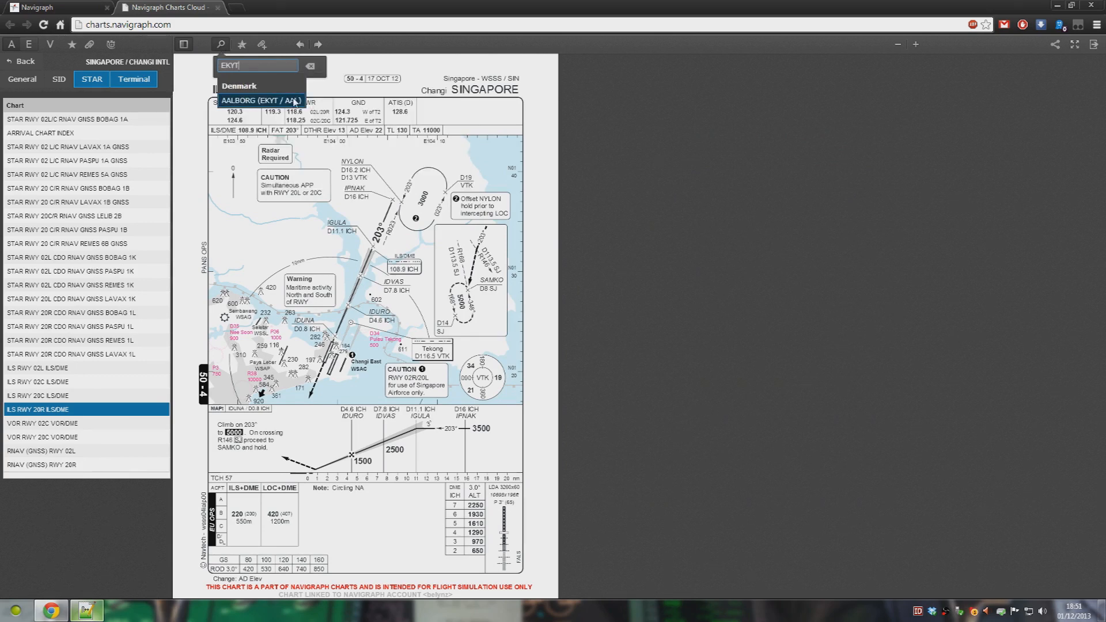
- Select Aalborg (EKYT) and toggle on its General, SID, STAR and Terminal charts
left_click(261, 101)
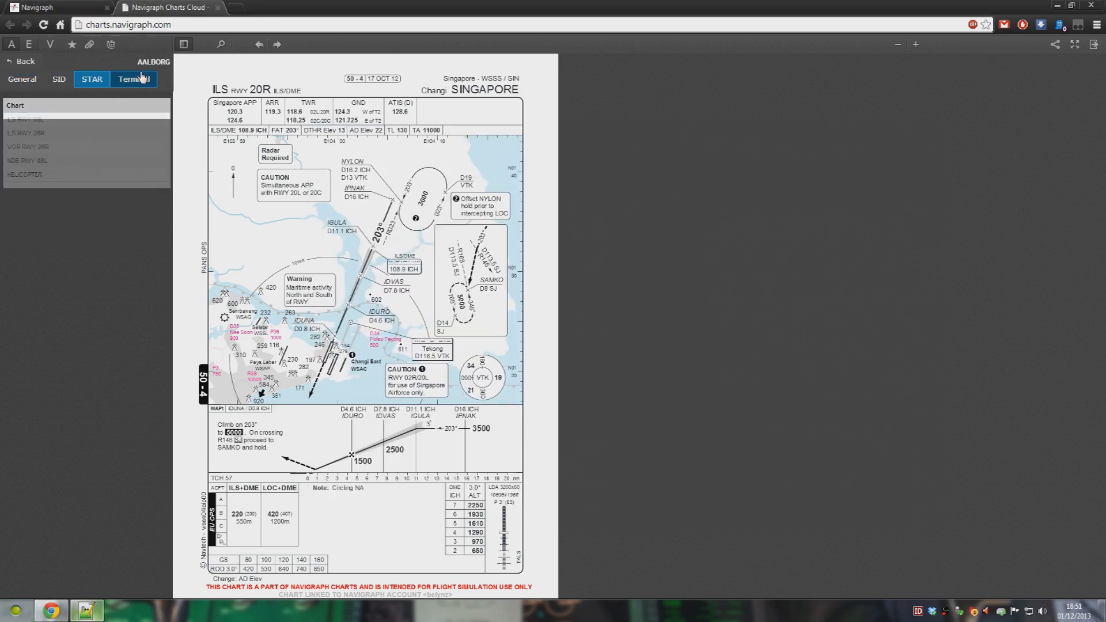
left_click(59, 78)
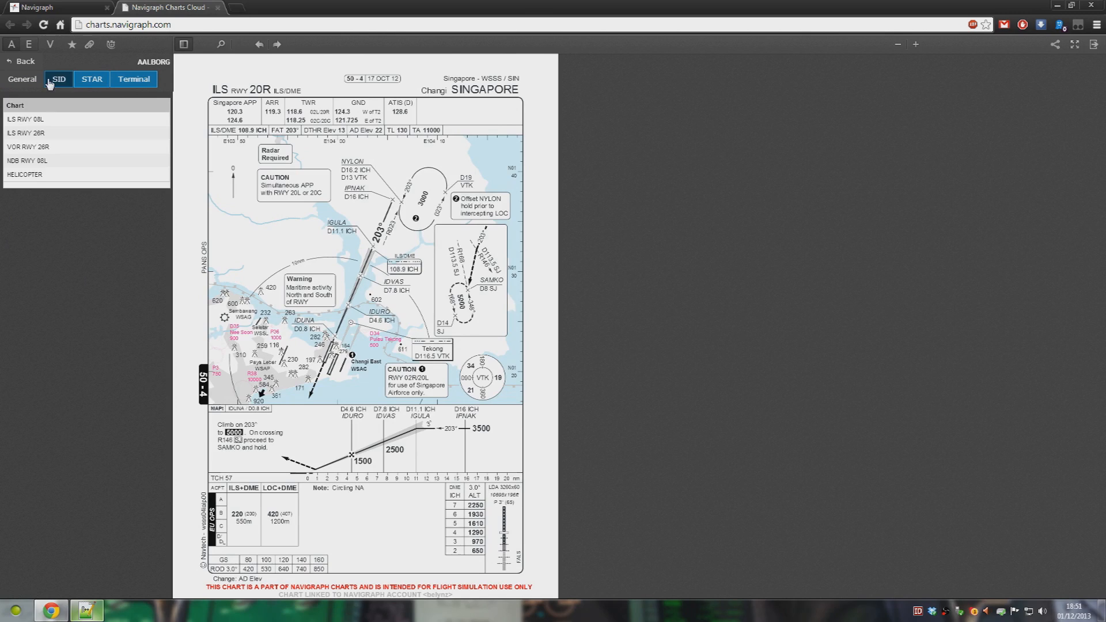
left_click(21, 79)
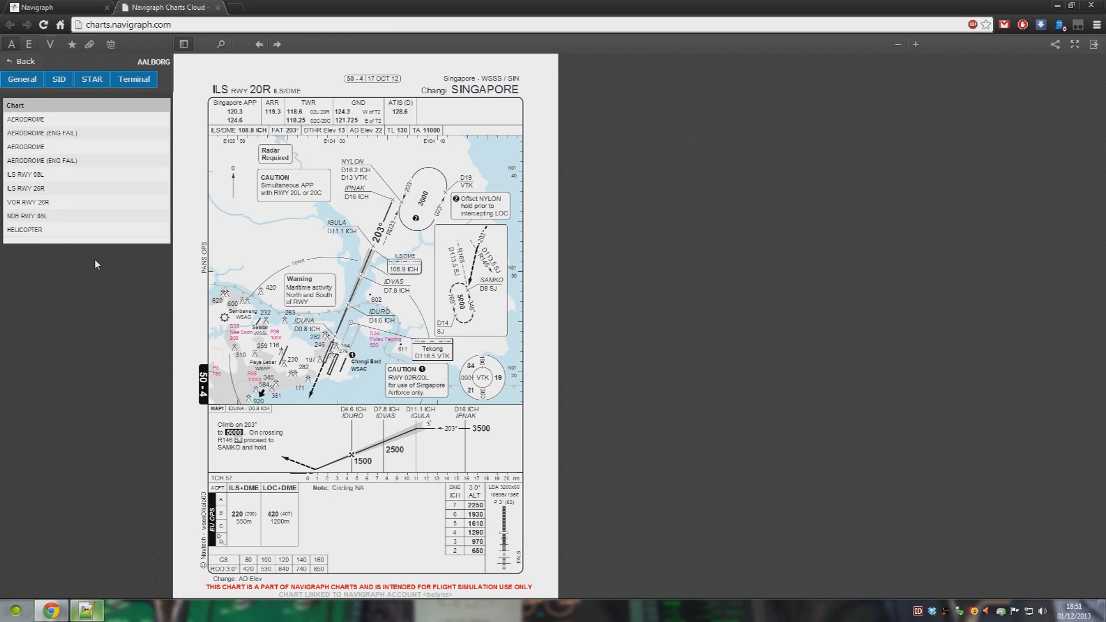
left_click(133, 79)
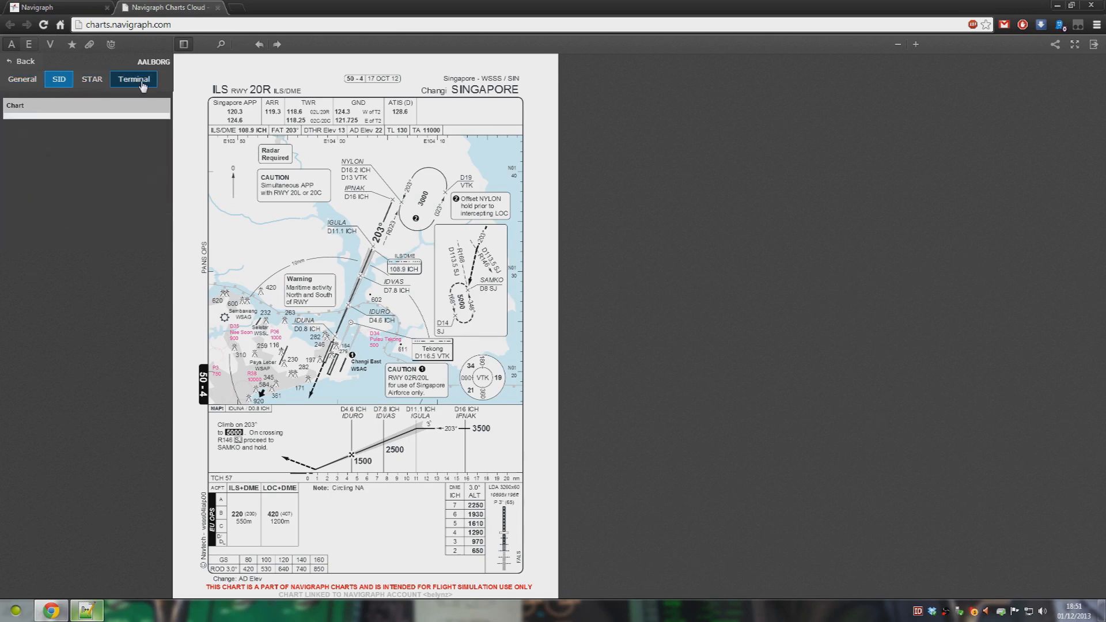
left_click(91, 79)
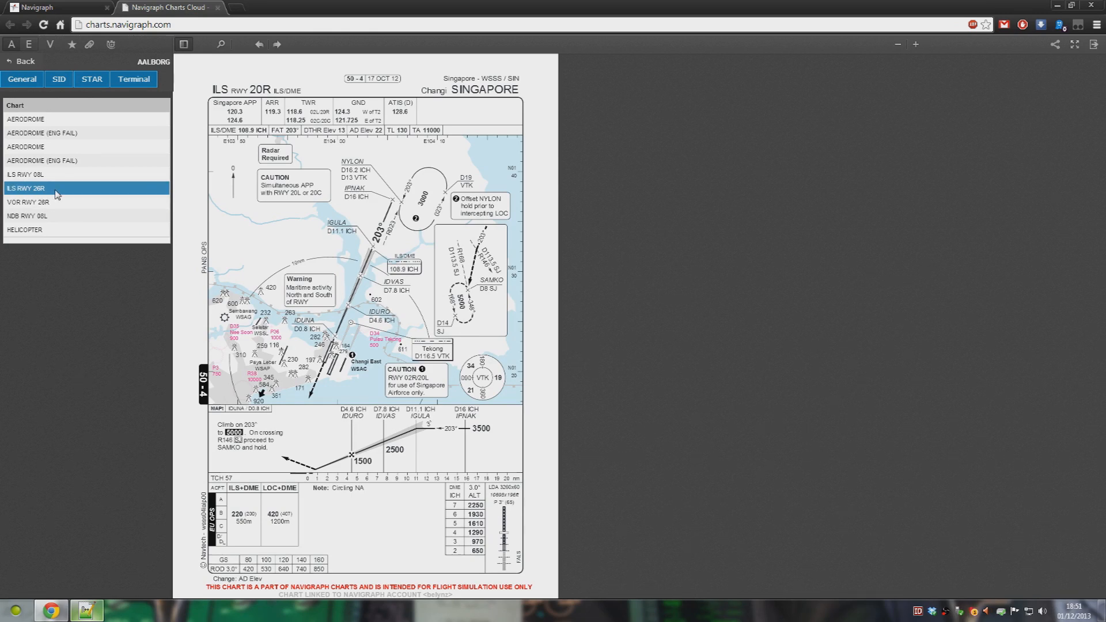
- View Aalborg's ILS RWY 26R chart, then switch to VOR RWY 26R
left_click(50, 189)
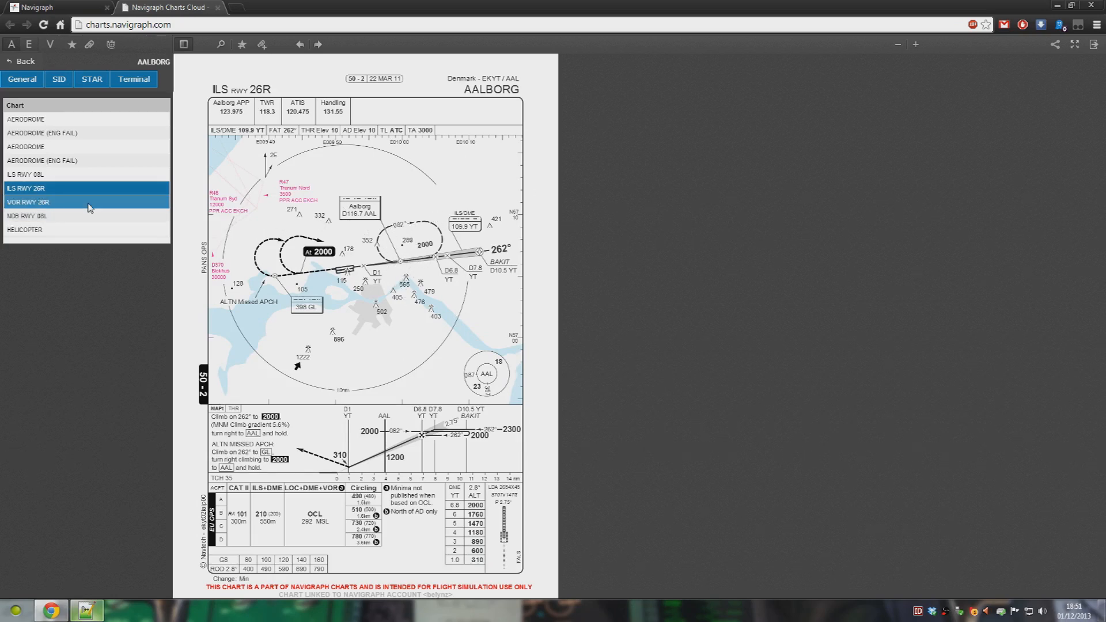
left_click(28, 203)
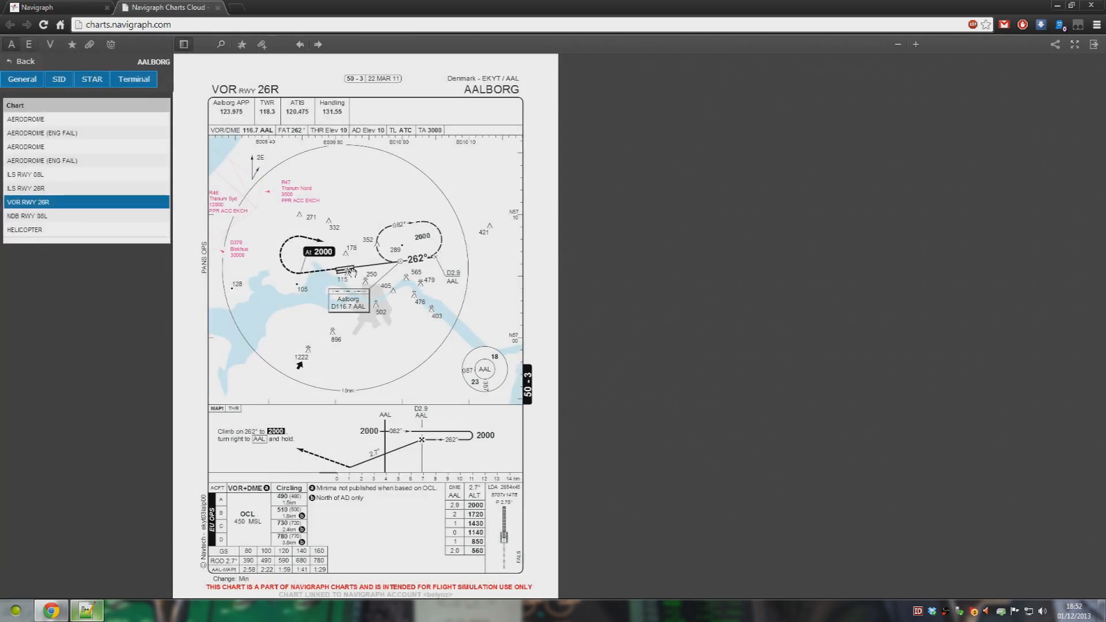
mouse_move(126, 608)
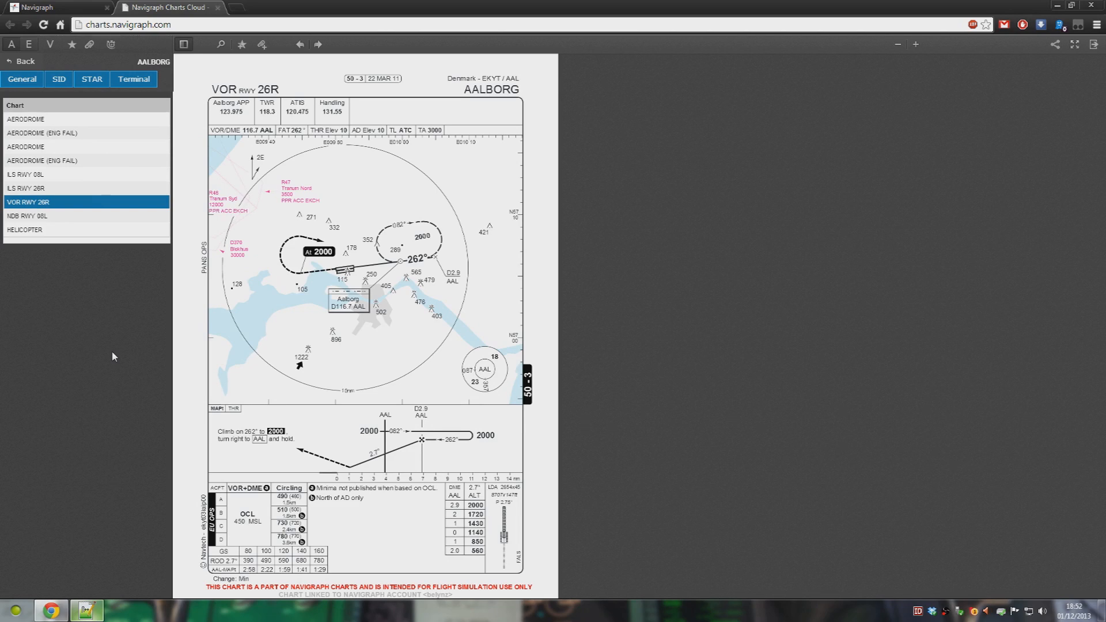
mouse_move(302, 380)
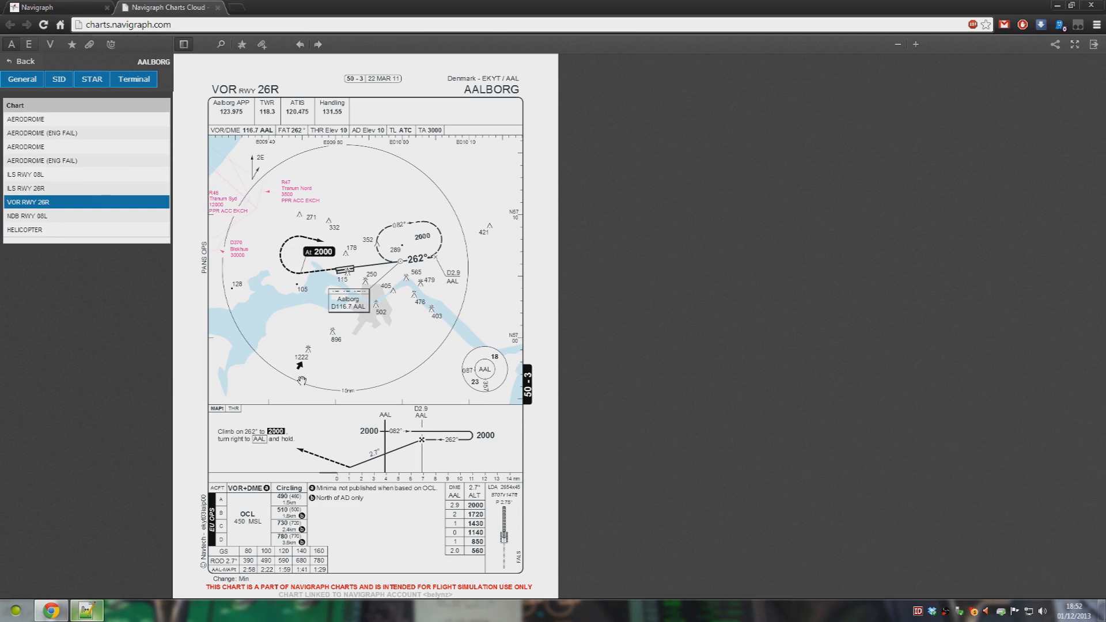